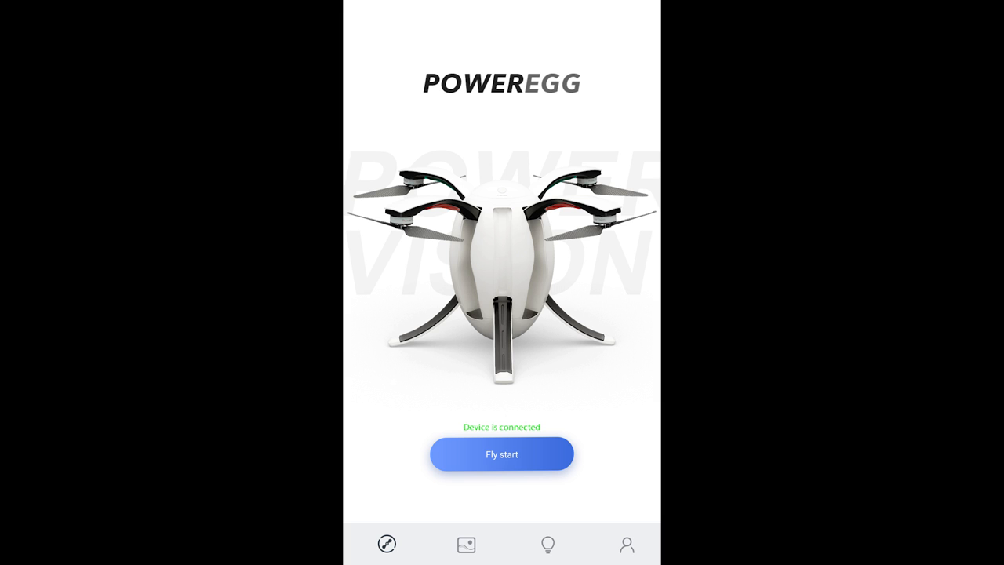
# Step: Start flying the connected drone from the PowerEgg home screen to reach the flight control view
pyautogui.click(501, 454)
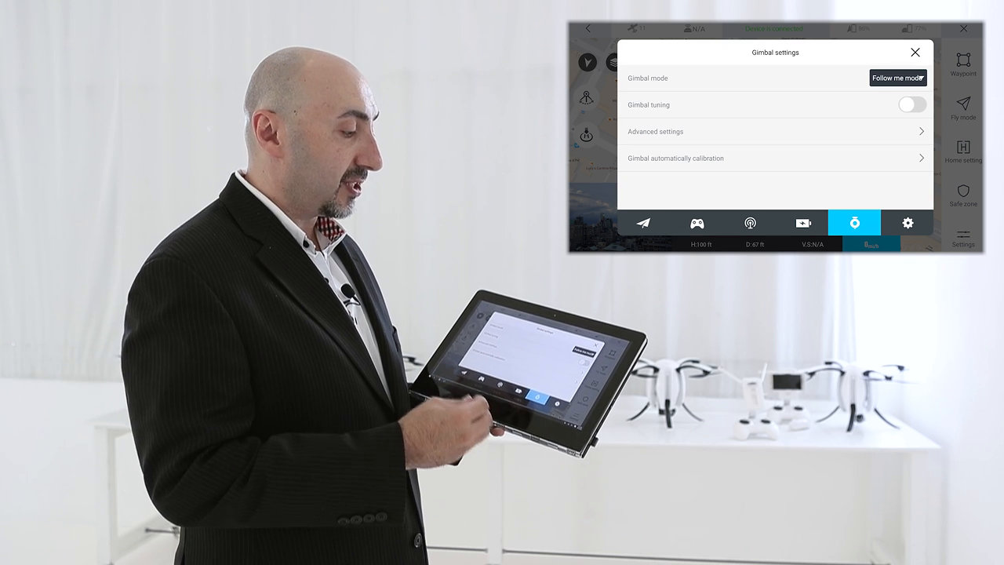
# Step: Show the autonomous flight modes: Circle mode, Take a Selfie and Follow Me
pyautogui.click(915, 51)
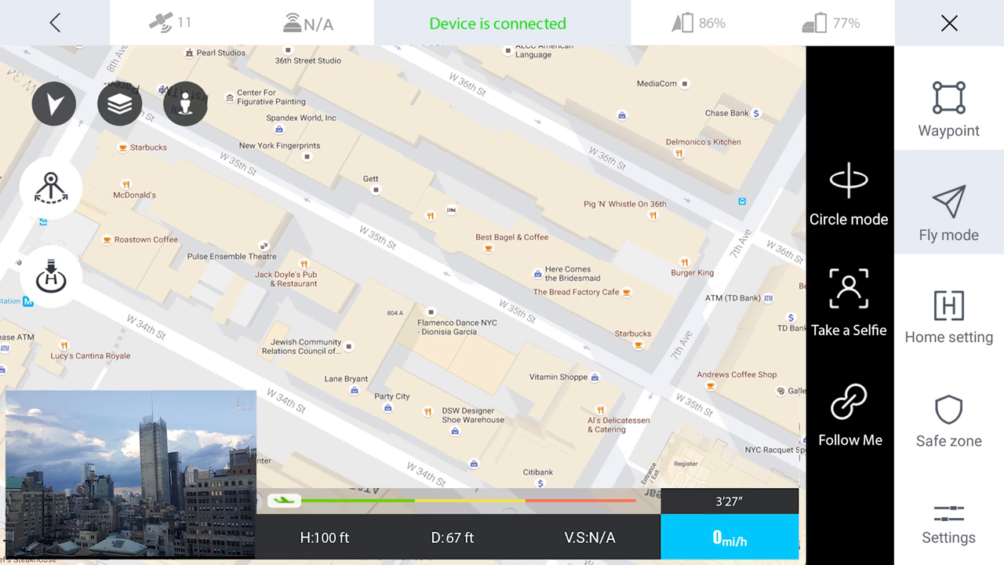